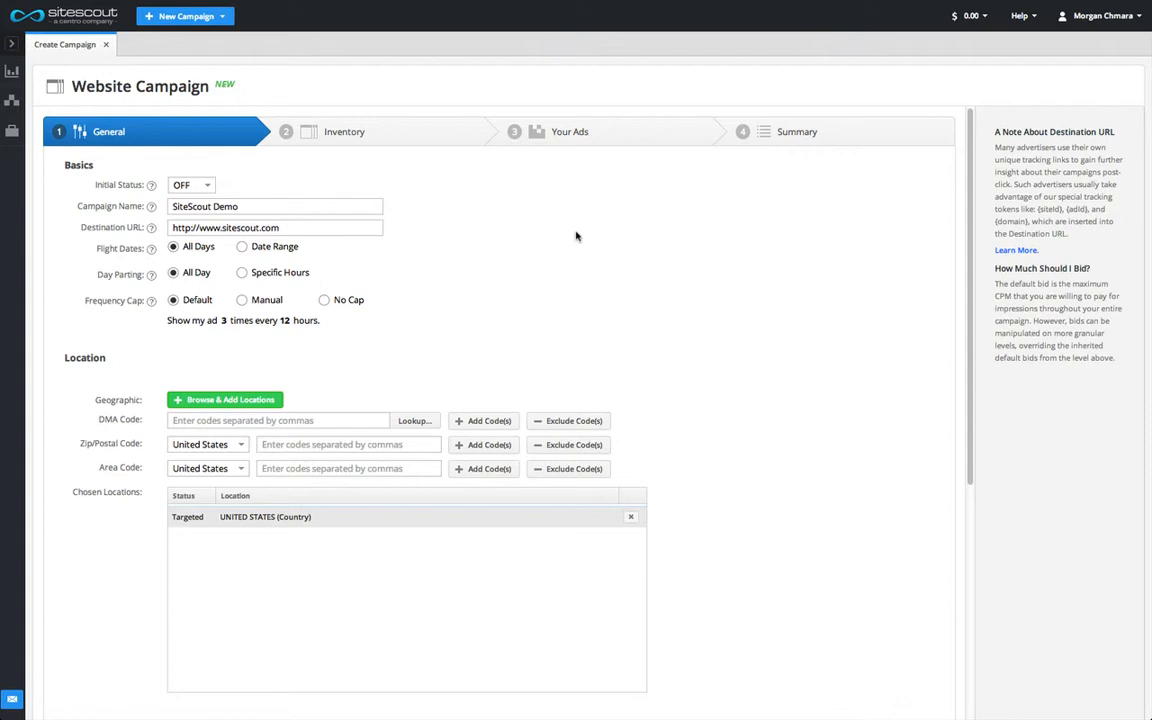
Scroll to the Budget section showing the $3.00 maximum CPM bid.
scroll("down", 3)
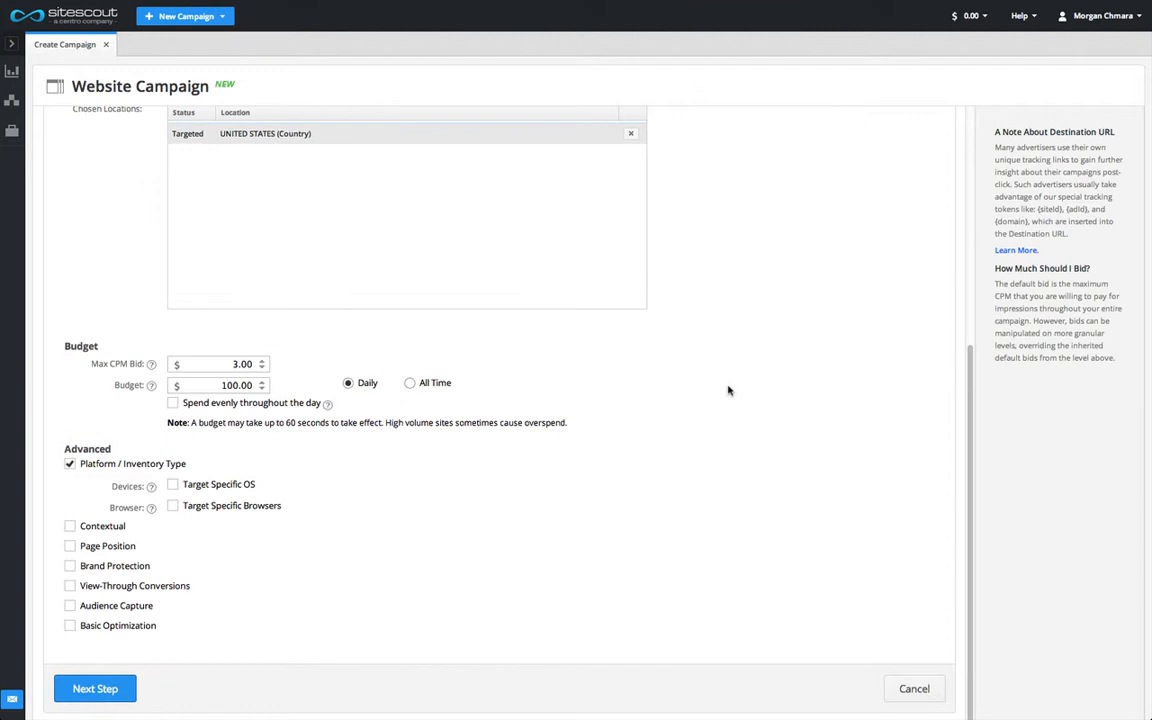
mouse_move(288, 370)
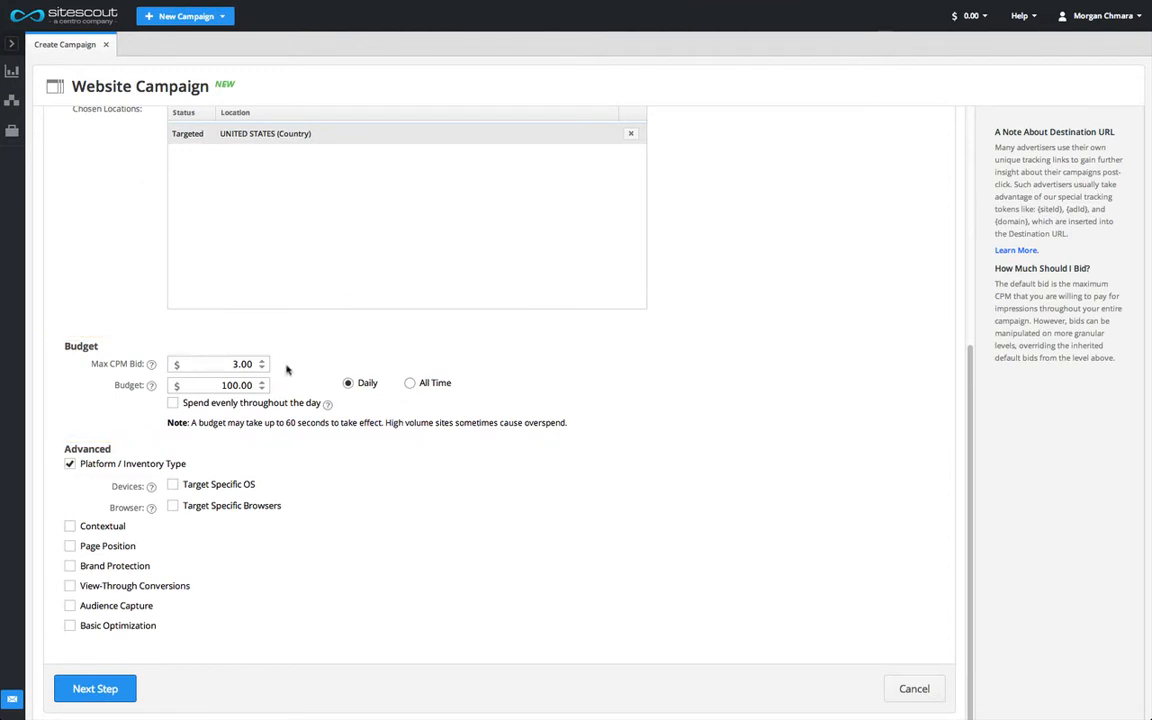
left_click(218, 364)
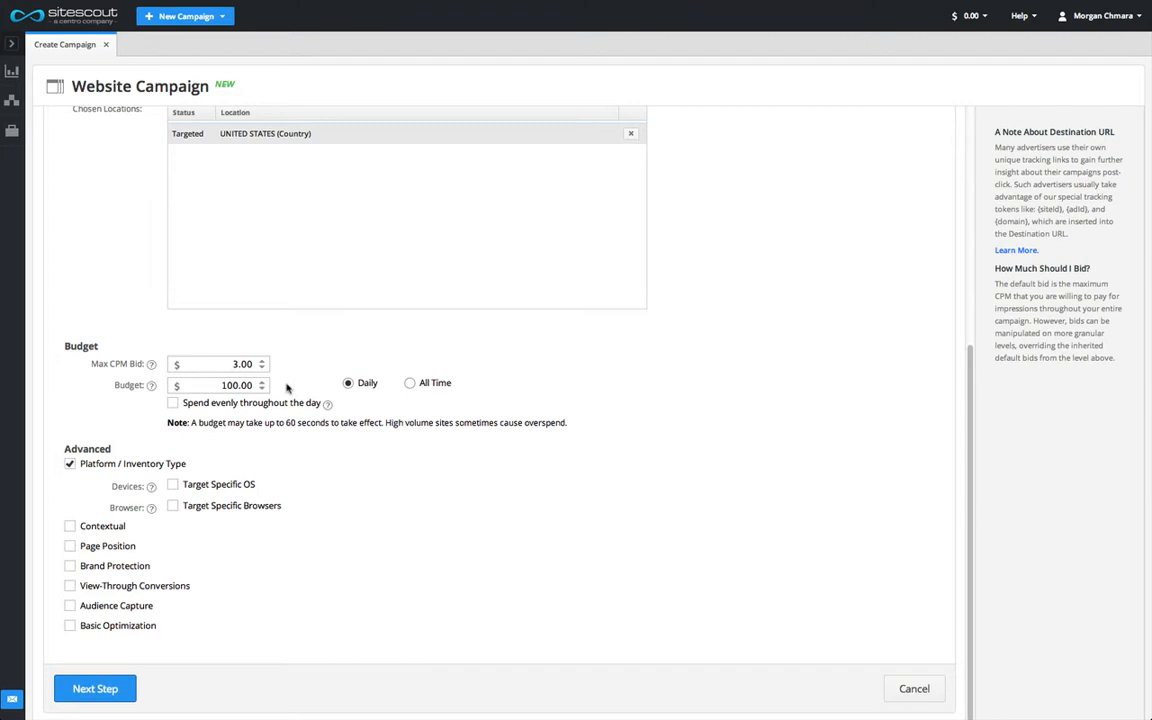
left_click(216, 384)
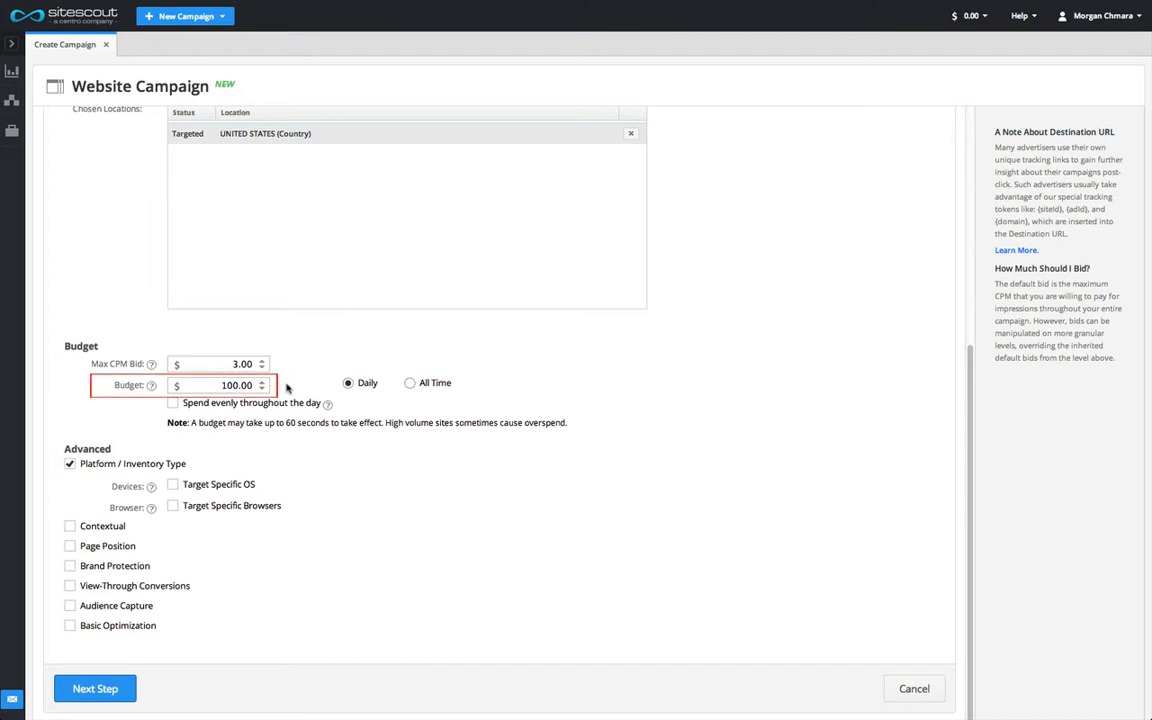
Set the budget to $240.00 as an All Time lifetime total.
left_click(218, 384)
type("240")
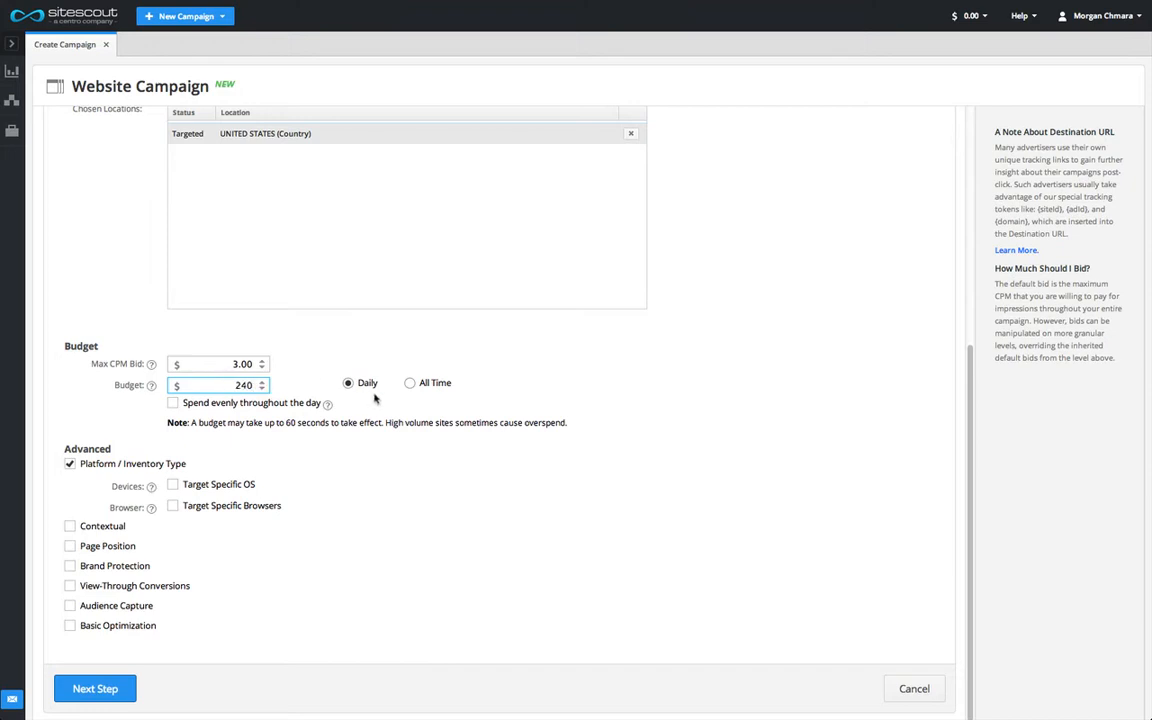
left_click(408, 384)
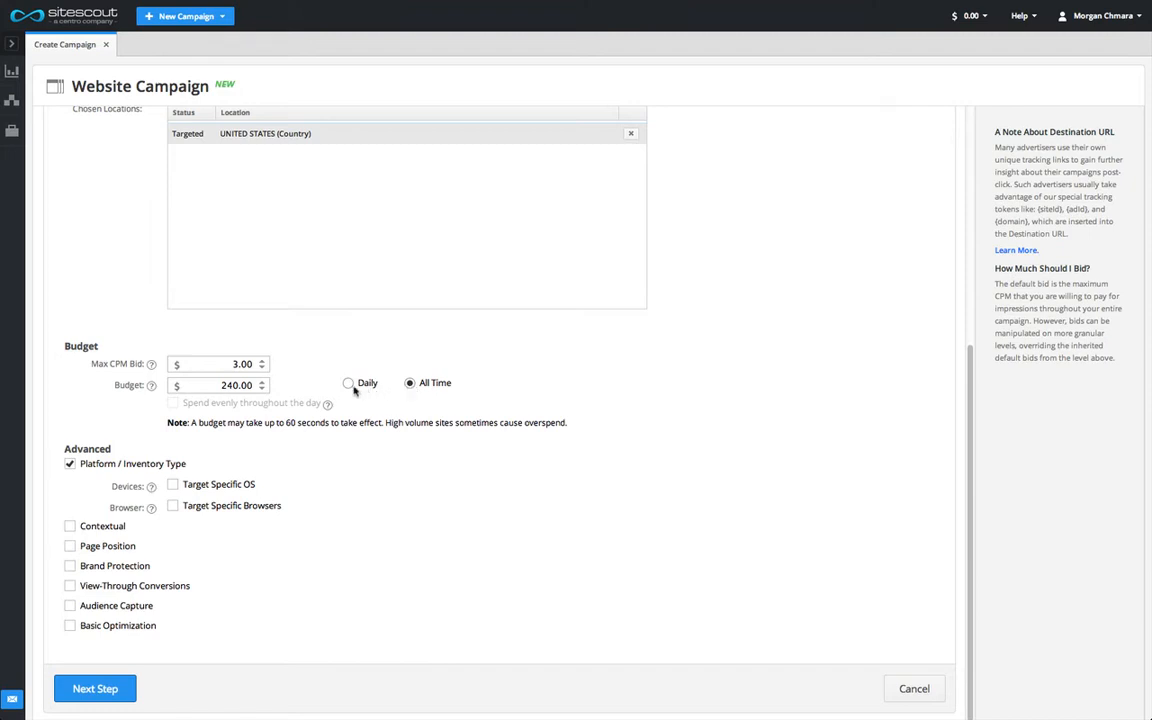
Switch the $240.00 budget back to Daily.
left_click(348, 384)
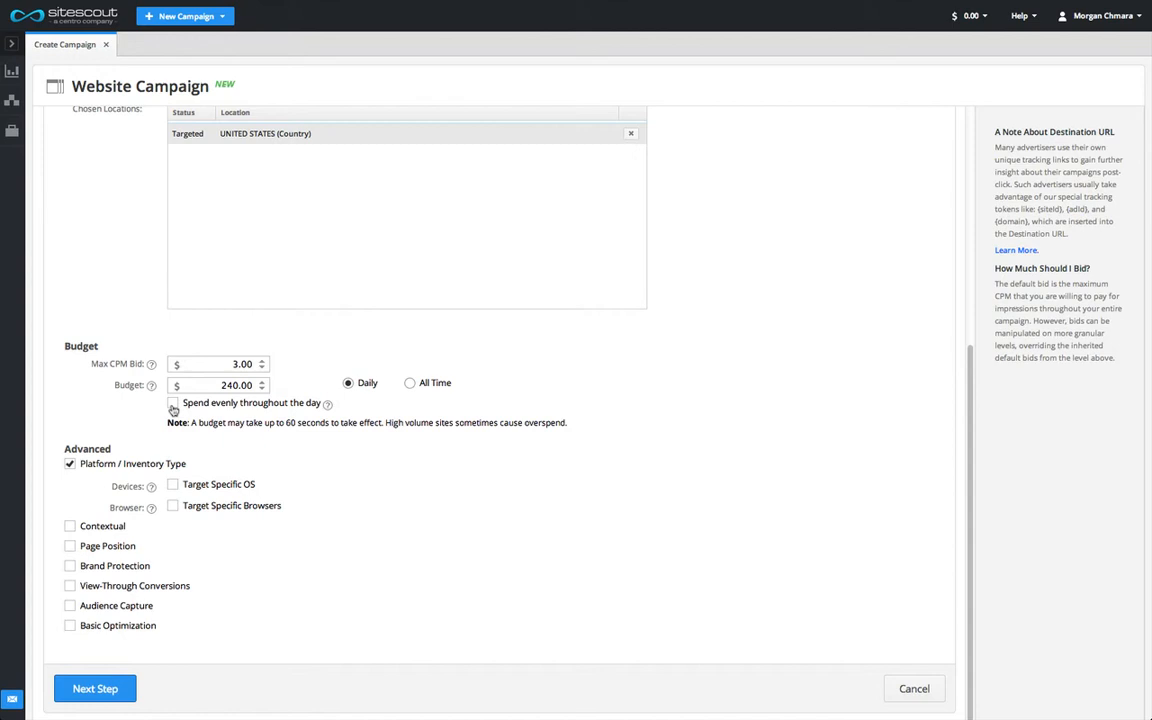
Enable 'Spend evenly throughout the day', about $10.00 per hour.
left_click(172, 402)
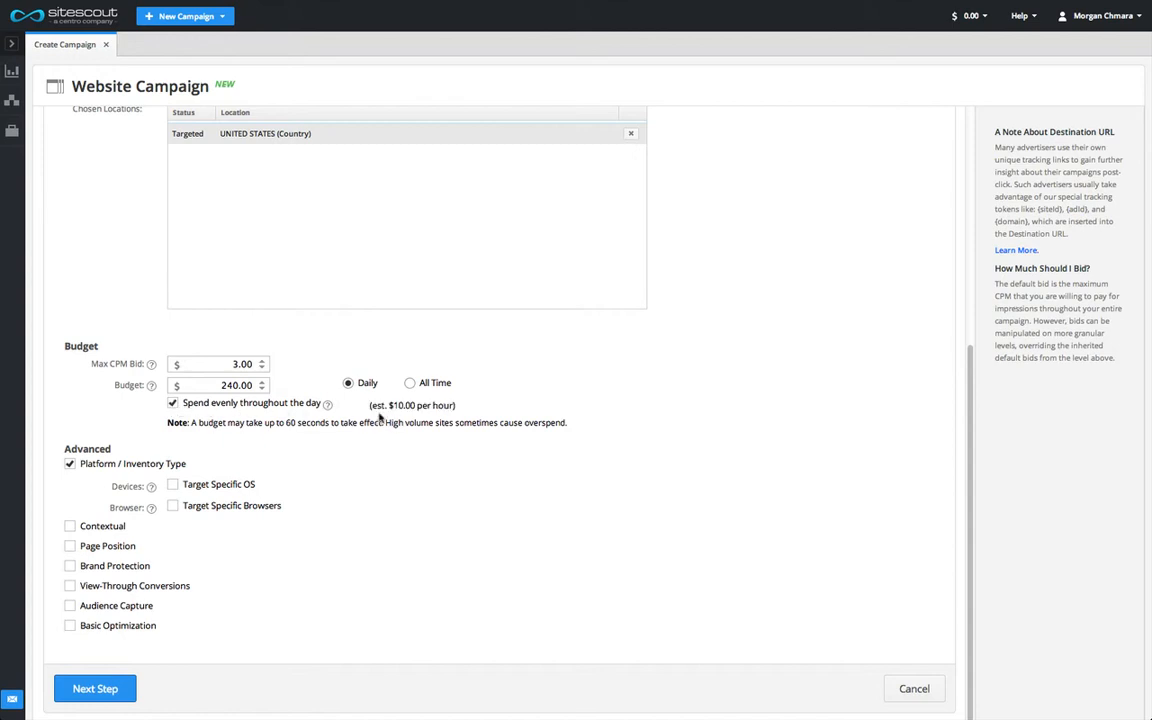
mouse_move(464, 404)
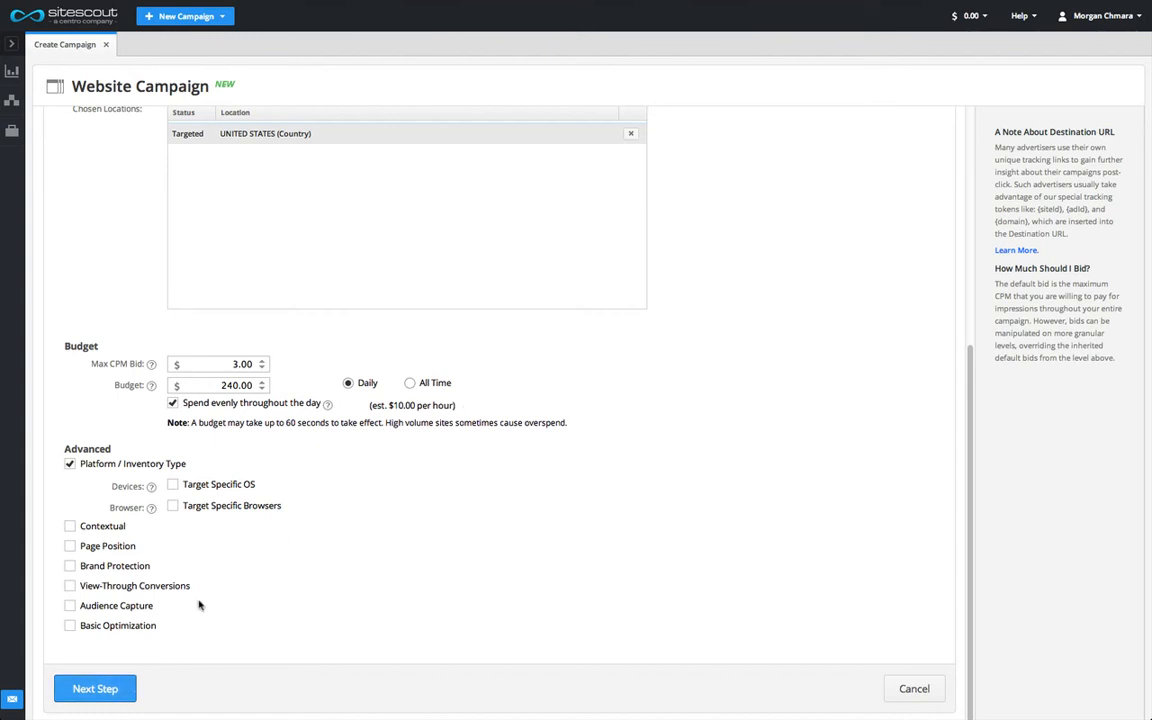
mouse_move(308, 464)
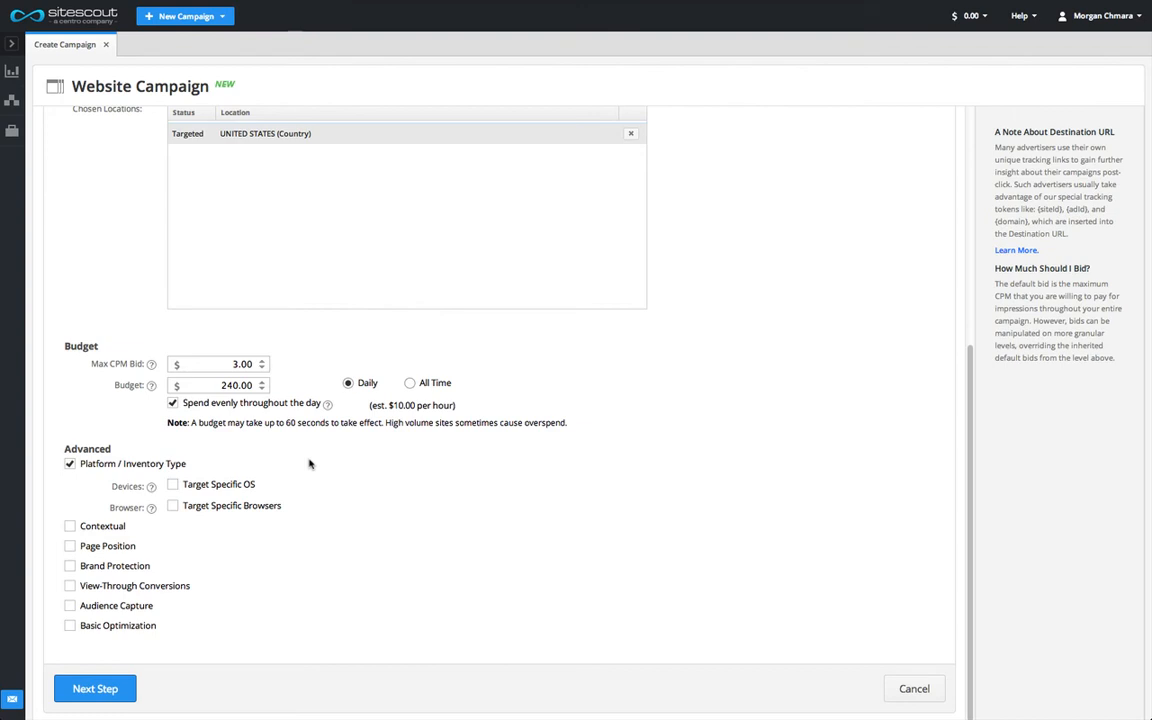